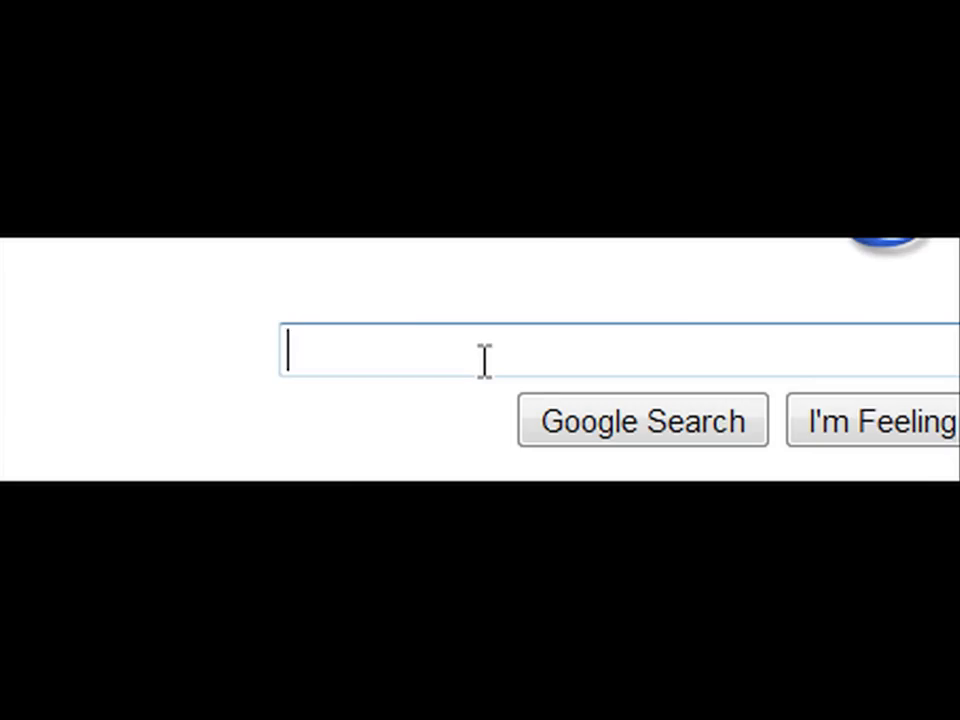
Search Google for 'internet censorship'.
{"action": "type", "text": "internet censorship"}
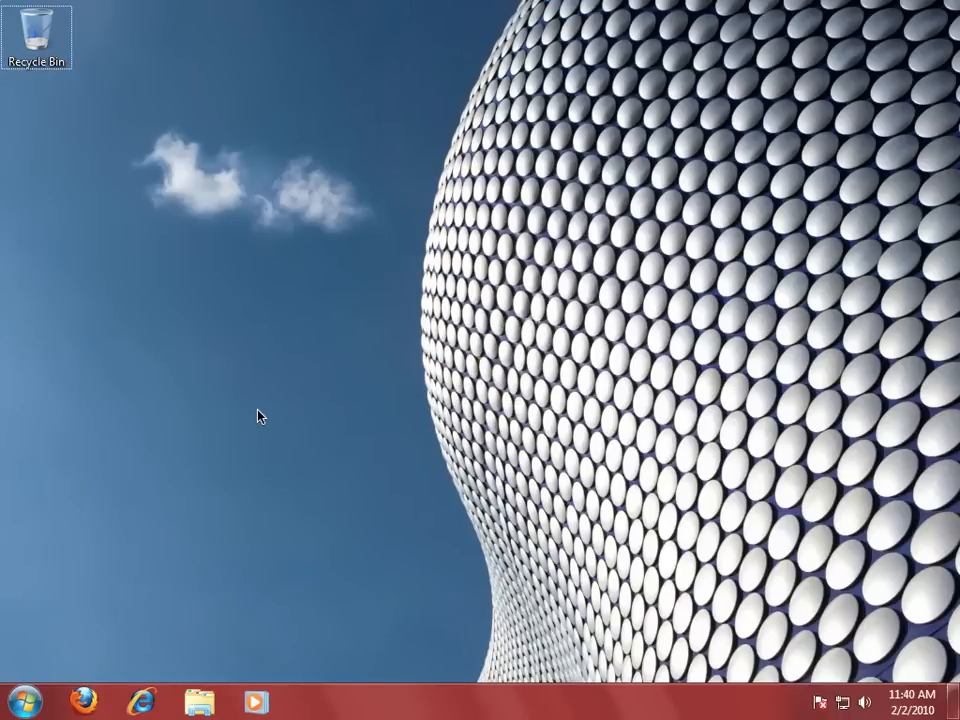
{"action": "mouse_move", "coordinate": [232, 388]}
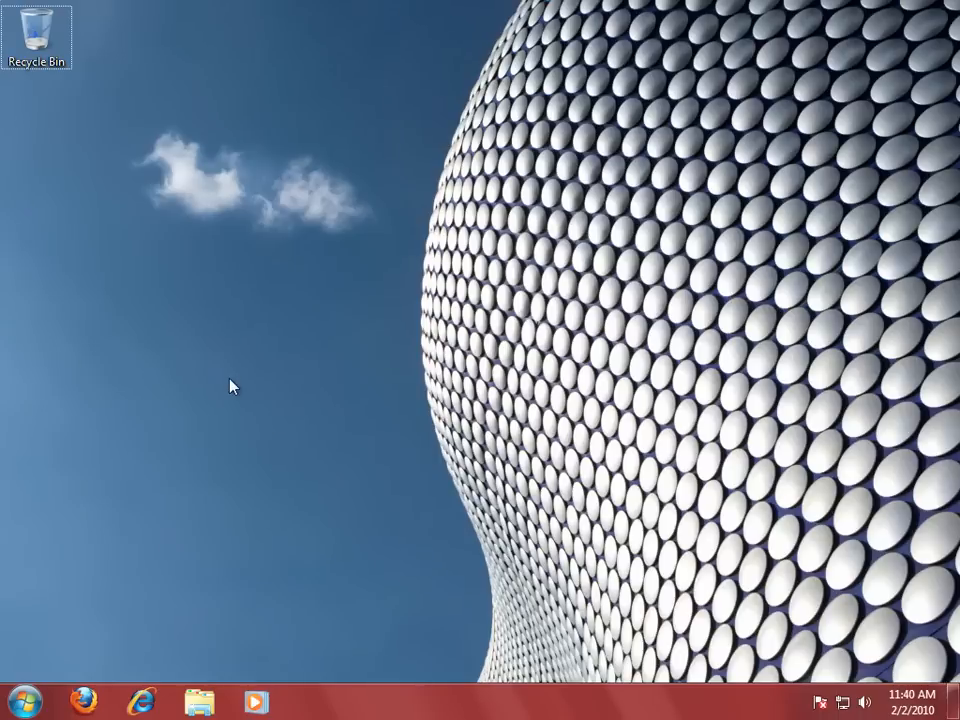
{"action": "mouse_move", "coordinate": [130, 548]}
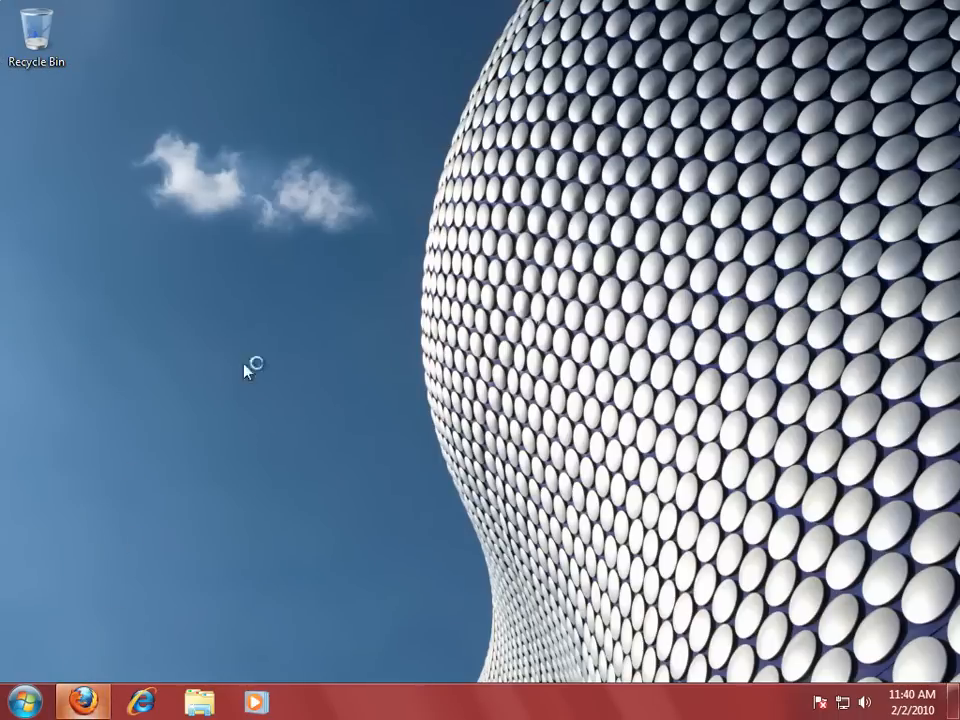
{"action": "left_click", "coordinate": [84, 696]}
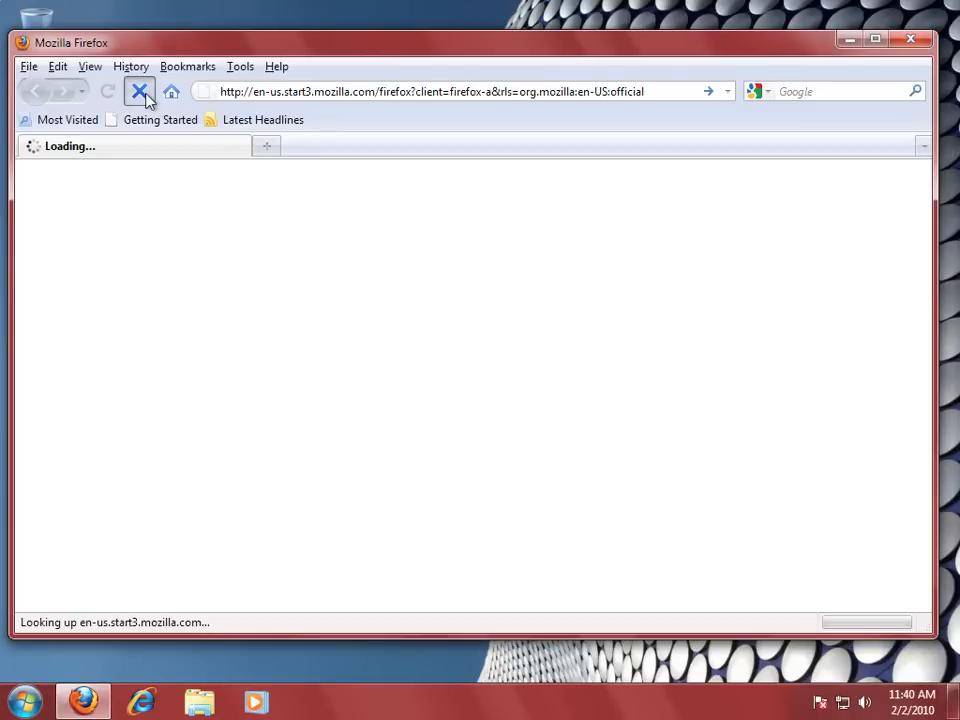
{"action": "type", "text": "www"}
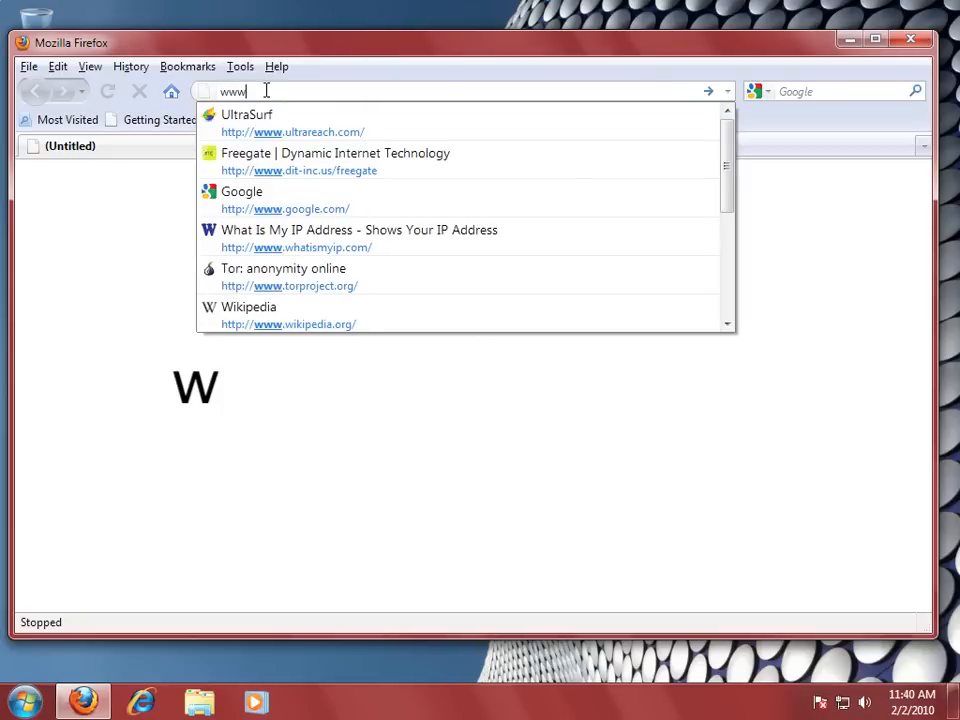
{"action": "type", "text": ".ultr"}
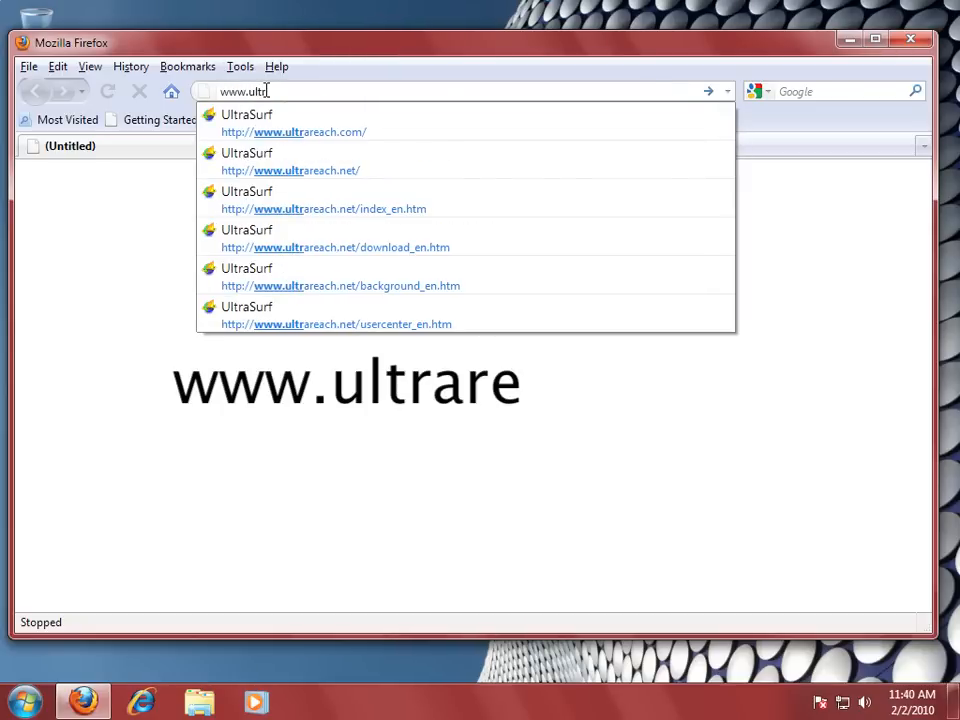
{"action": "left_click", "coordinate": [292, 132]}
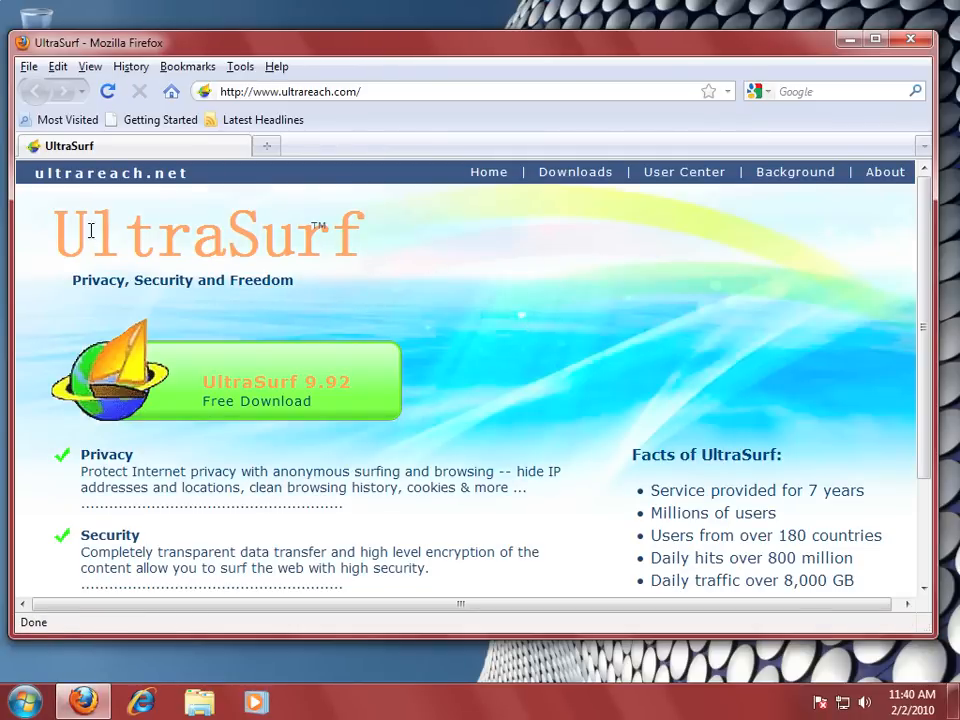
{"action": "mouse_move", "coordinate": [604, 230]}
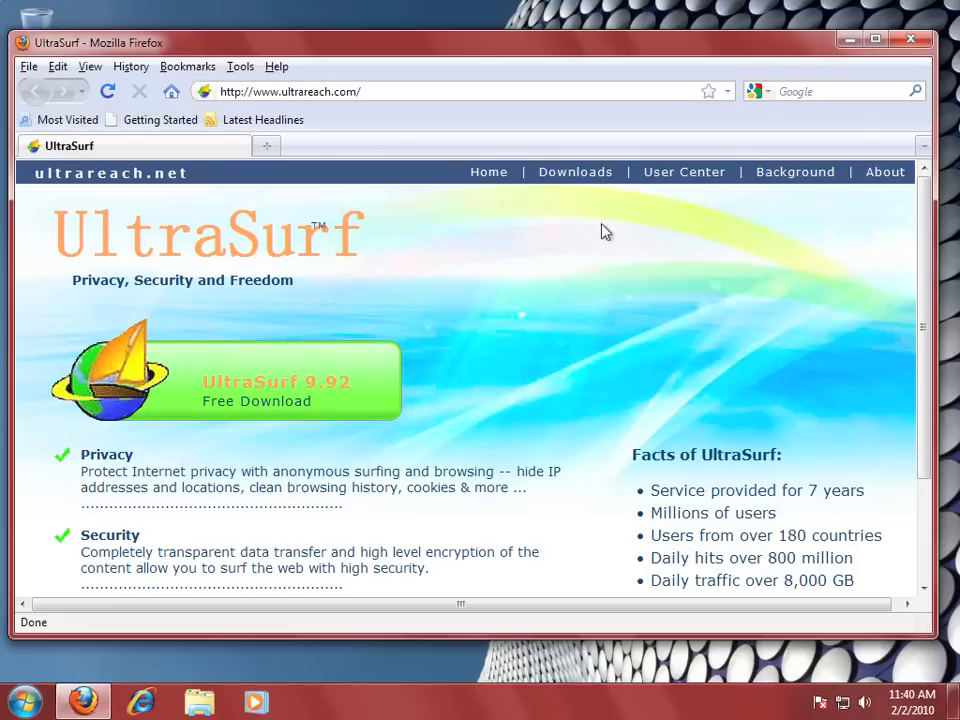
{"action": "mouse_move", "coordinate": [674, 180]}
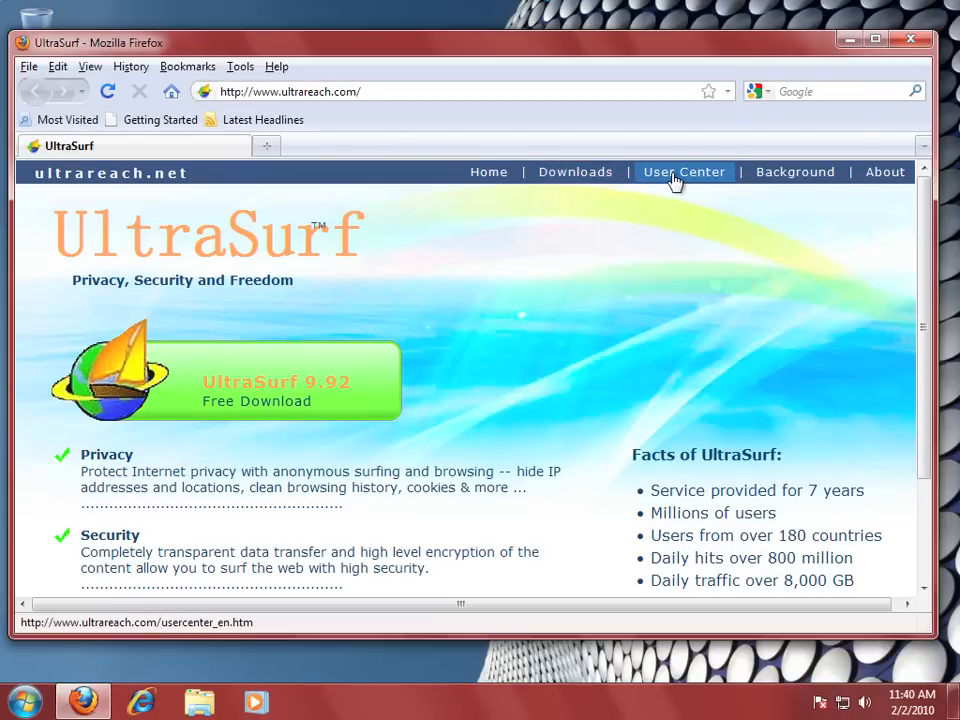
{"action": "mouse_move", "coordinate": [794, 184]}
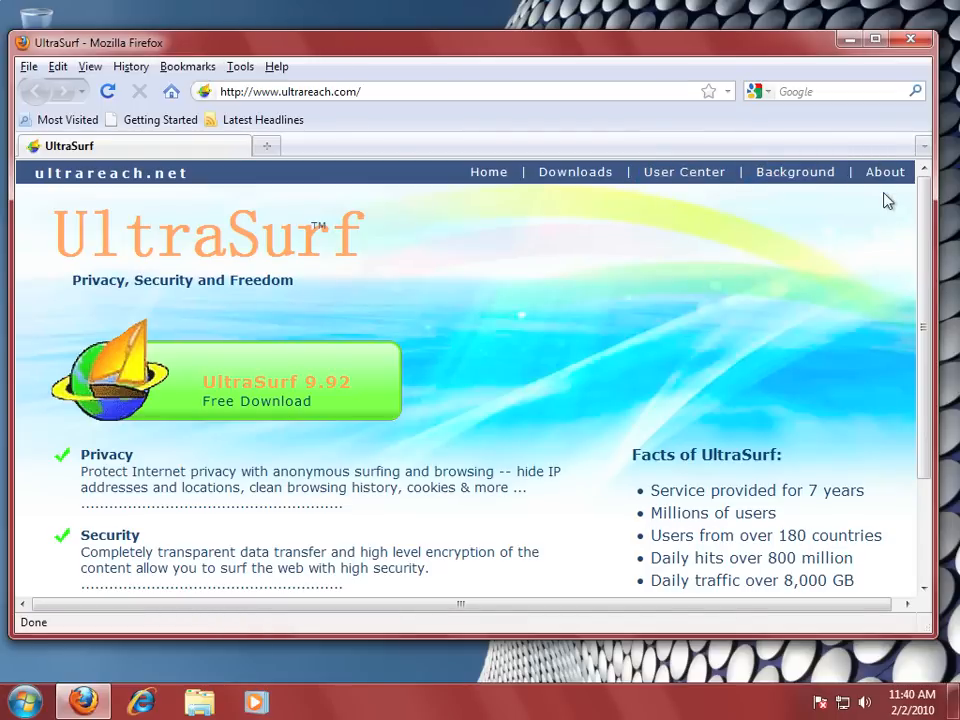
{"action": "mouse_move", "coordinate": [550, 320]}
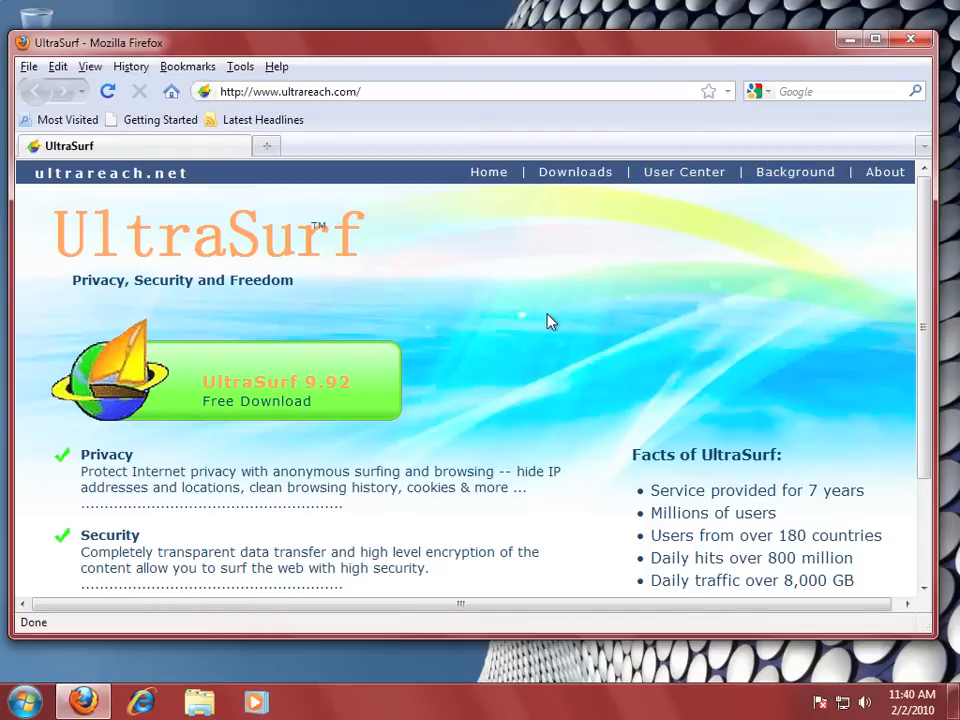
{"action": "scroll", "scroll_direction": "down", "scroll_amount": 3}
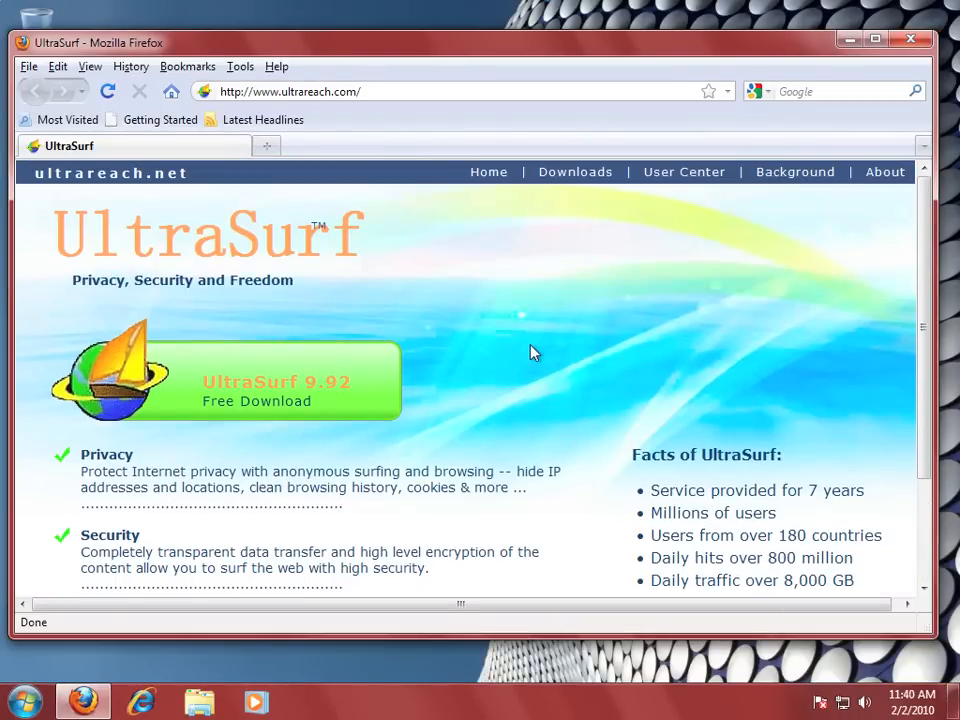
{"action": "mouse_move", "coordinate": [192, 402]}
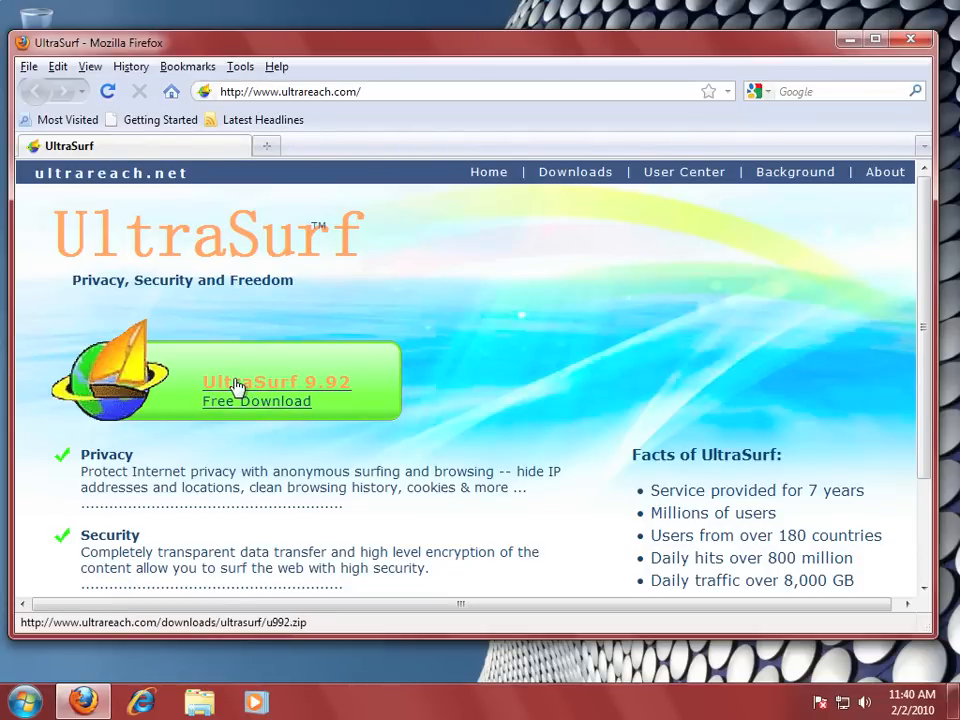
Download and save the UltraSurf 9.92 archive u992.zip, then dismiss the Downloads list.
{"action": "left_click", "coordinate": [236, 388]}
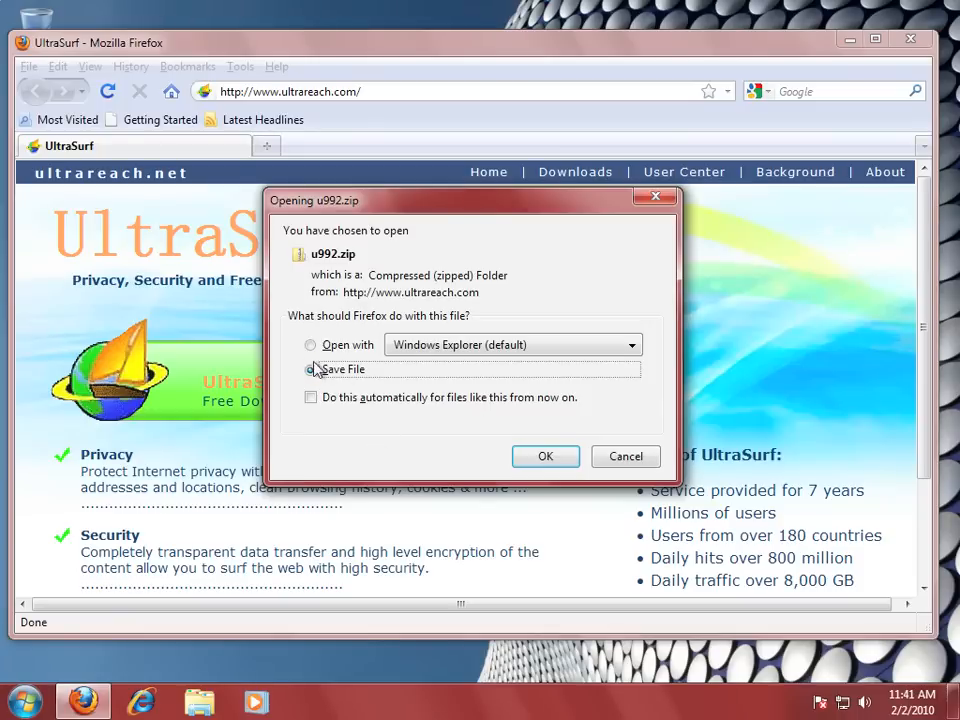
{"action": "left_click", "coordinate": [544, 456]}
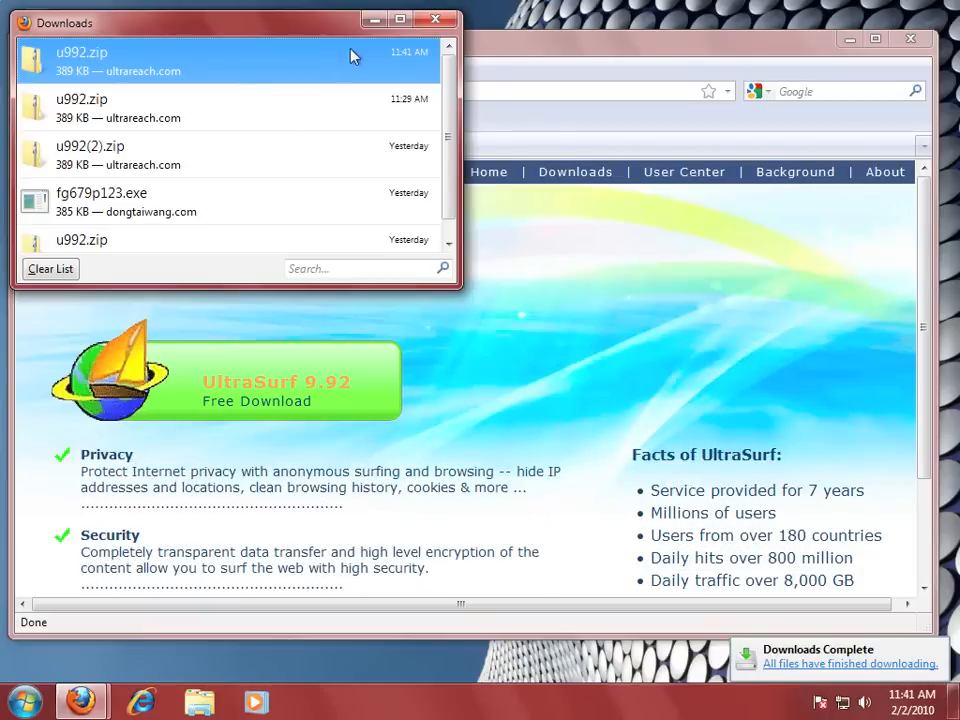
{"action": "left_click", "coordinate": [436, 18]}
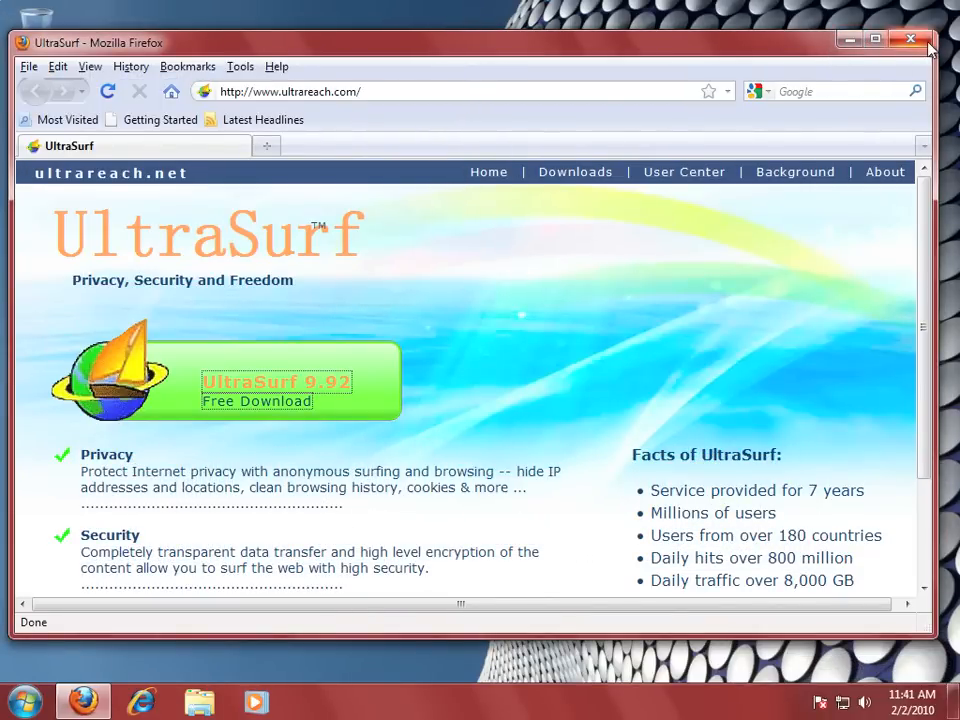
Browse to the Downloads folder and open u992.zip to reveal the u992 application.
{"action": "left_click", "coordinate": [912, 36]}
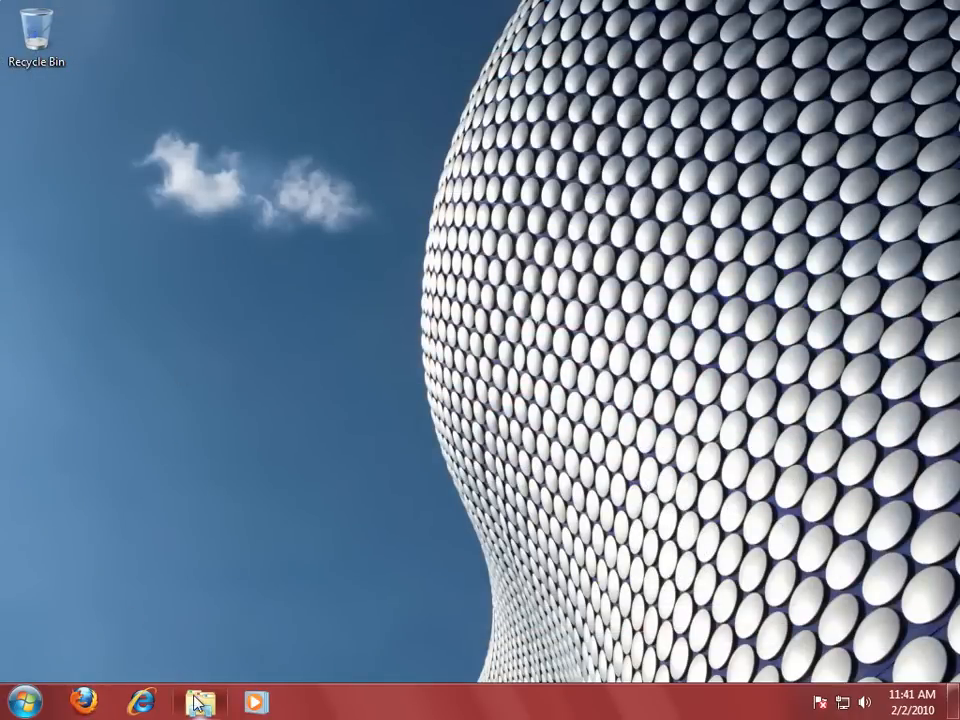
{"action": "left_click", "coordinate": [198, 700]}
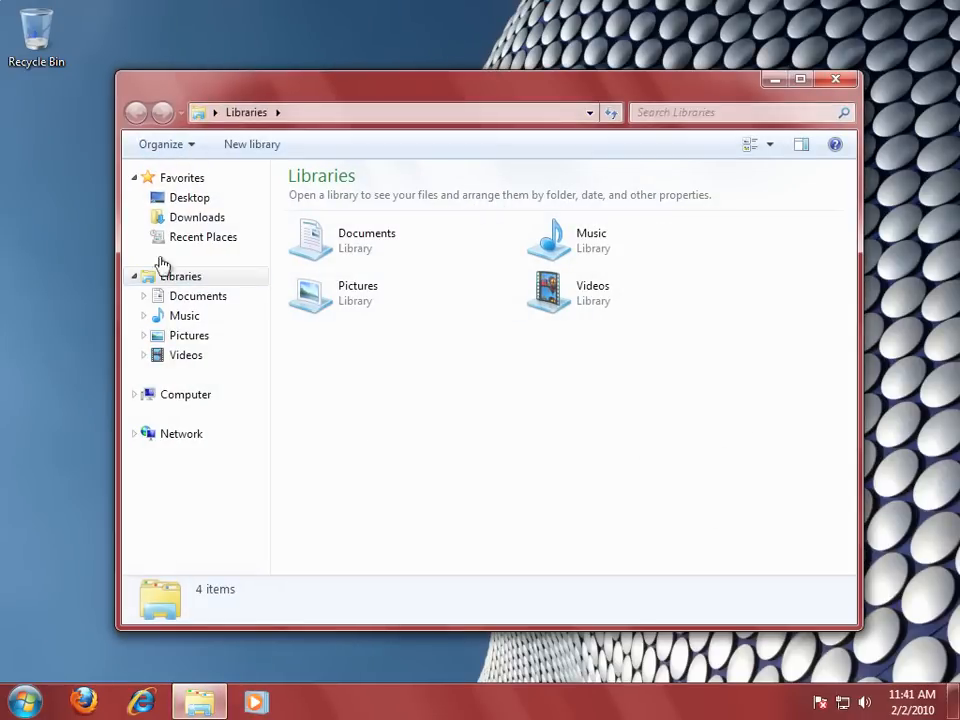
{"action": "left_click", "coordinate": [196, 216]}
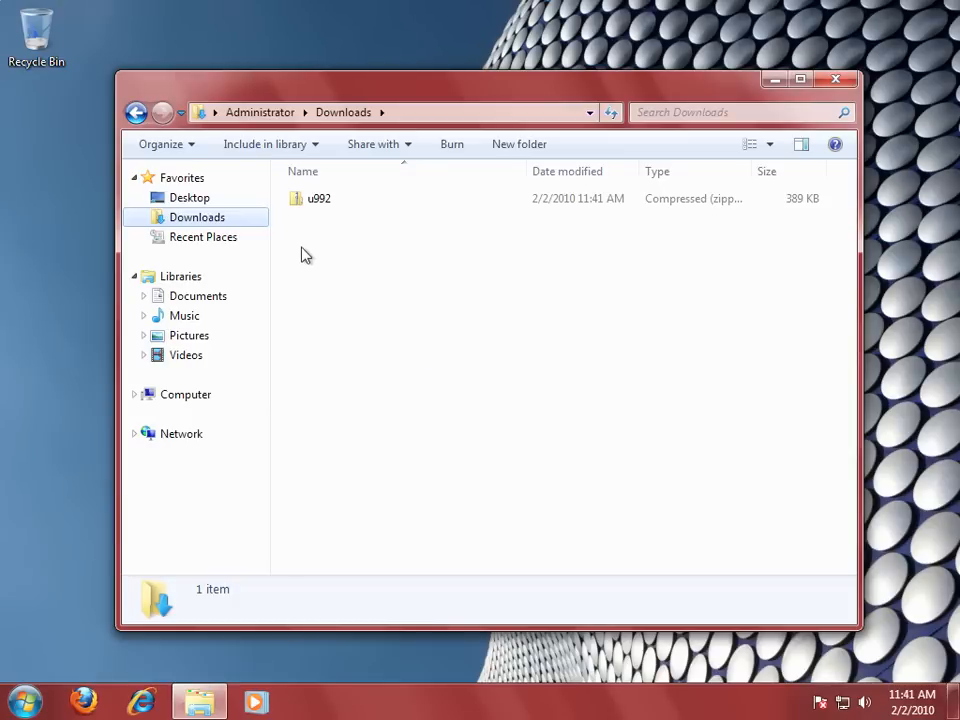
{"action": "double_click", "coordinate": [318, 198]}
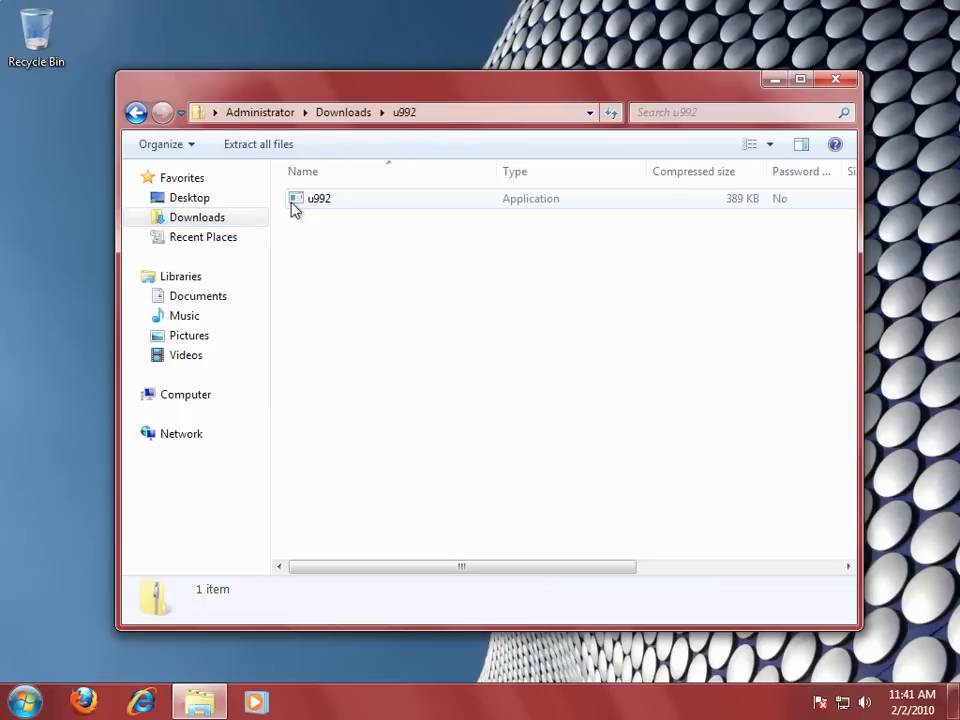
{"action": "mouse_move", "coordinate": [304, 208]}
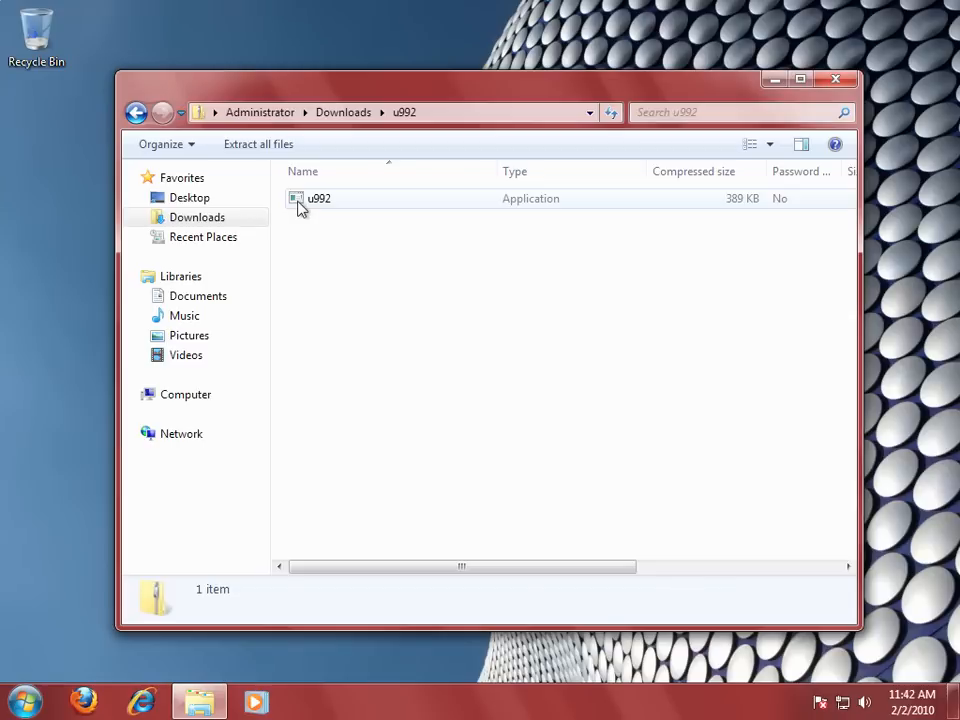
Copy the u992 application from the archive and paste it onto the desktop.
{"action": "right_click", "coordinate": [304, 200]}
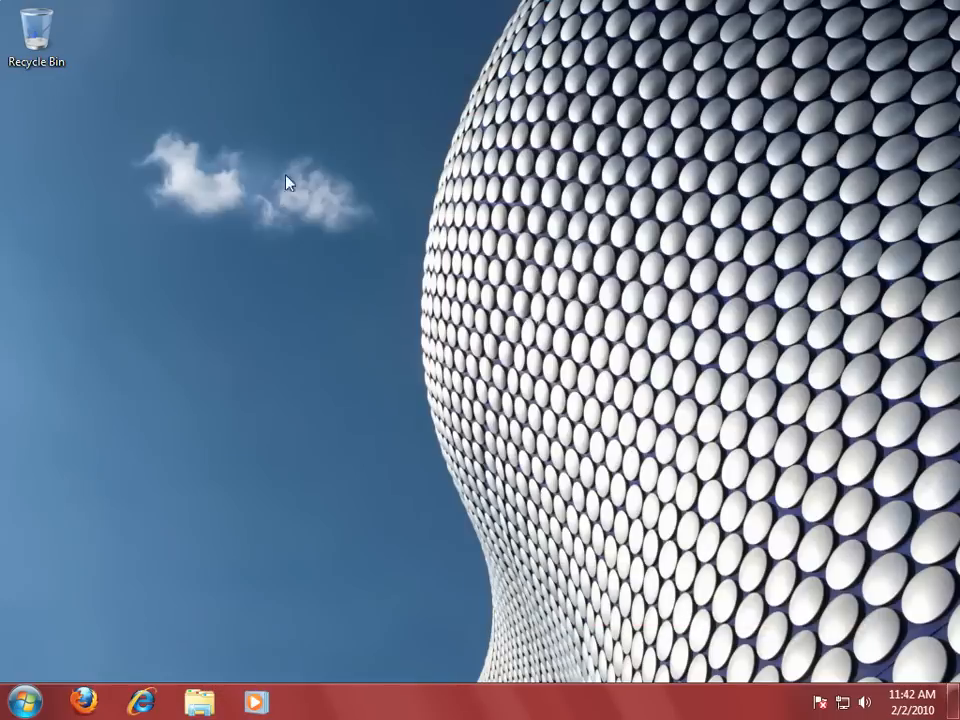
{"action": "right_click", "coordinate": [288, 180]}
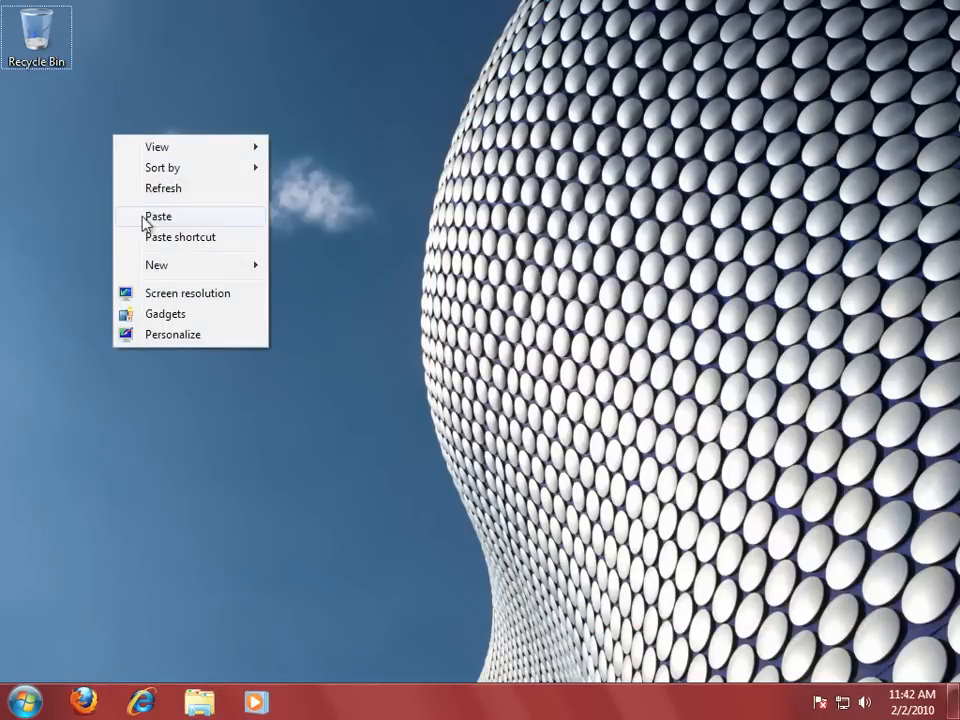
{"action": "left_click", "coordinate": [158, 216]}
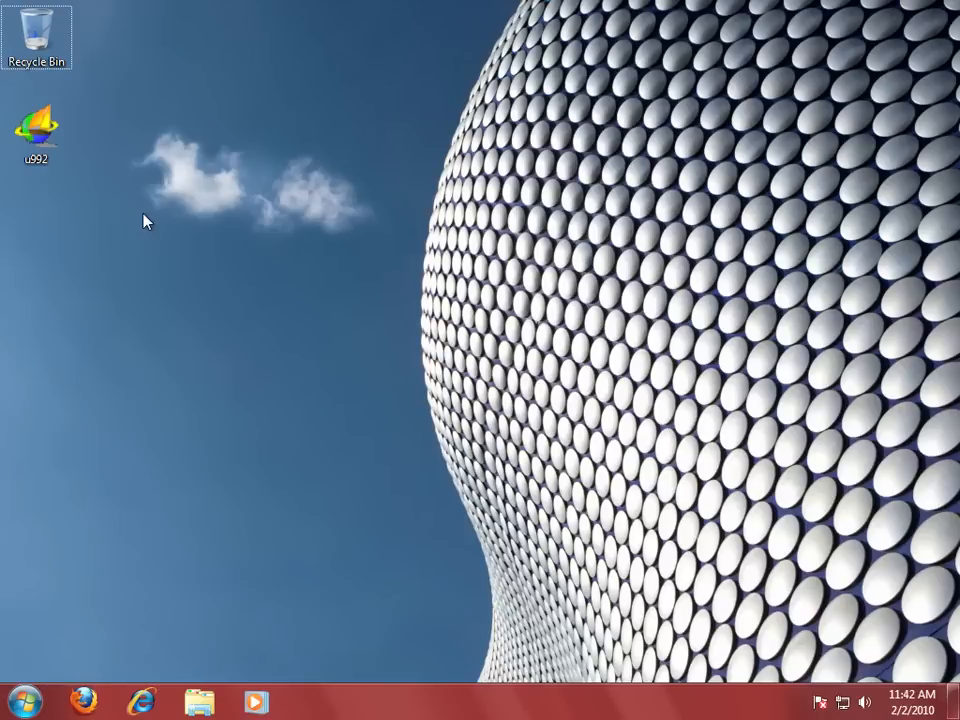
{"action": "mouse_move", "coordinate": [100, 176]}
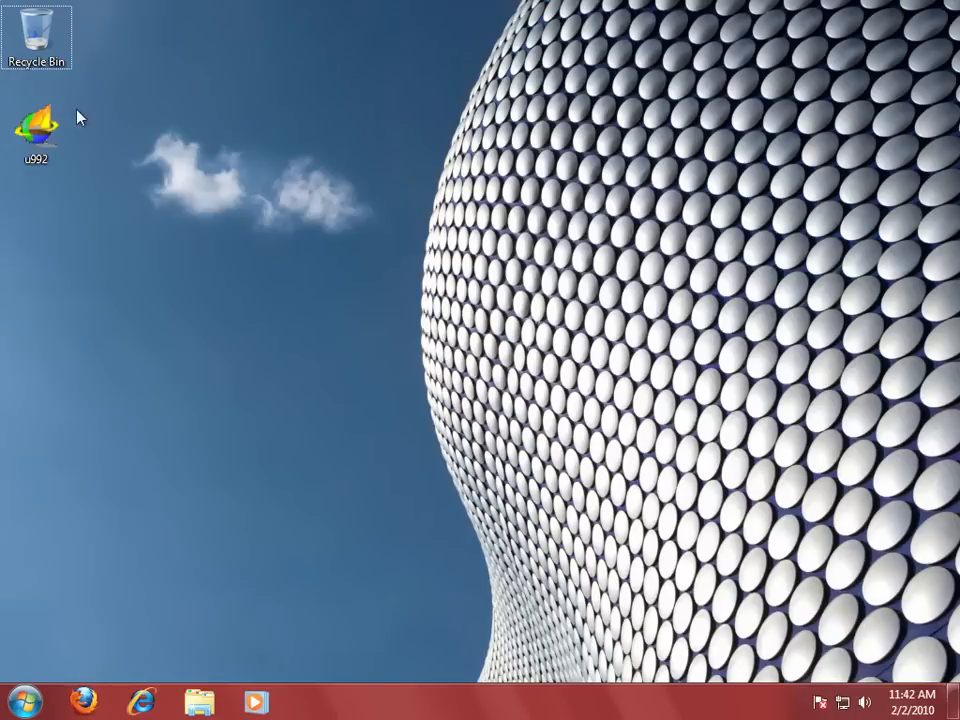
{"action": "mouse_move", "coordinate": [38, 130]}
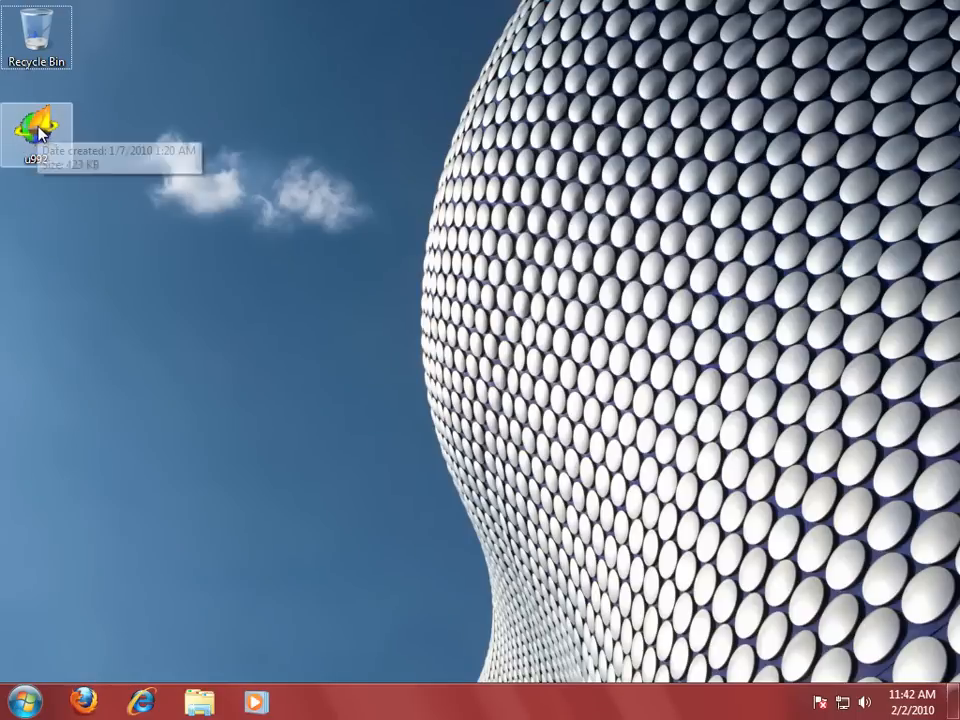
{"action": "mouse_move", "coordinate": [190, 234]}
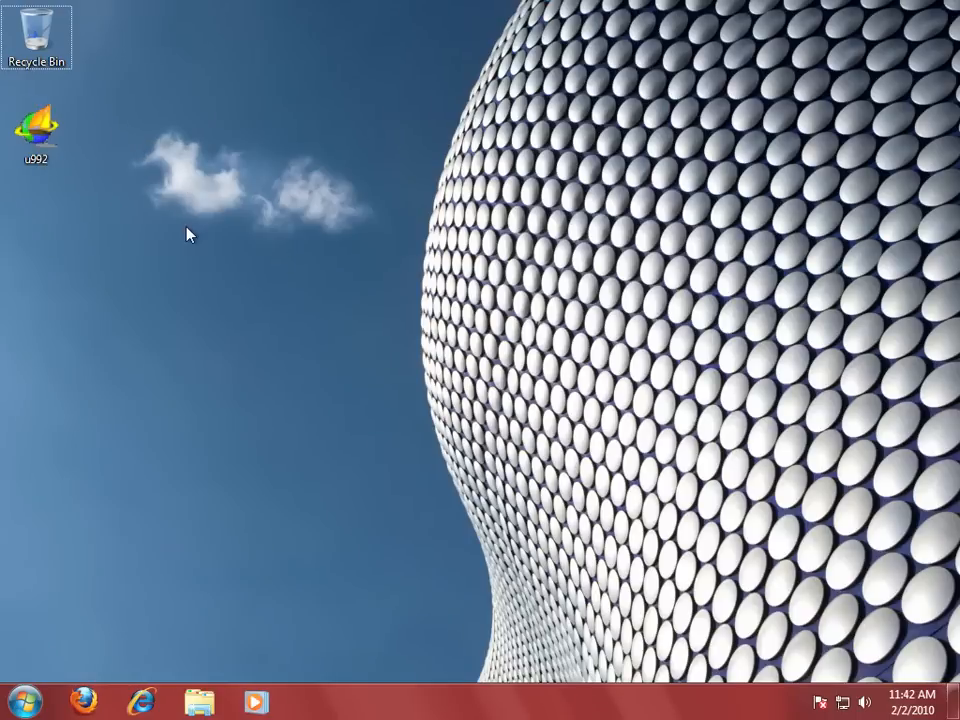
Launch u992 from the desktop, raising the Open File security warning.
{"action": "left_click", "coordinate": [38, 128]}
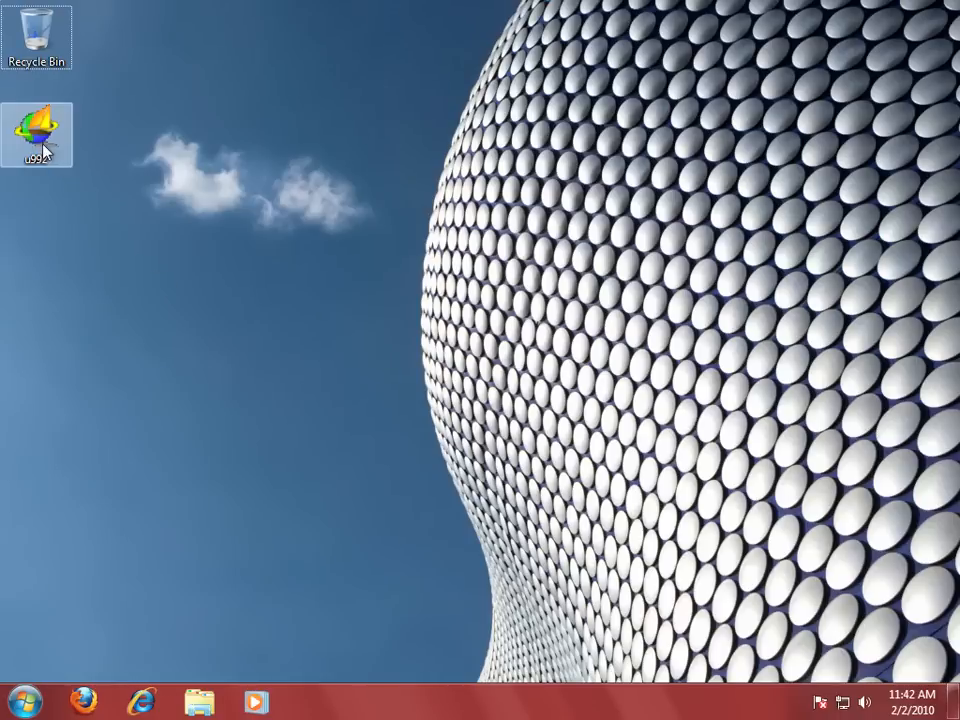
{"action": "double_click", "coordinate": [36, 124]}
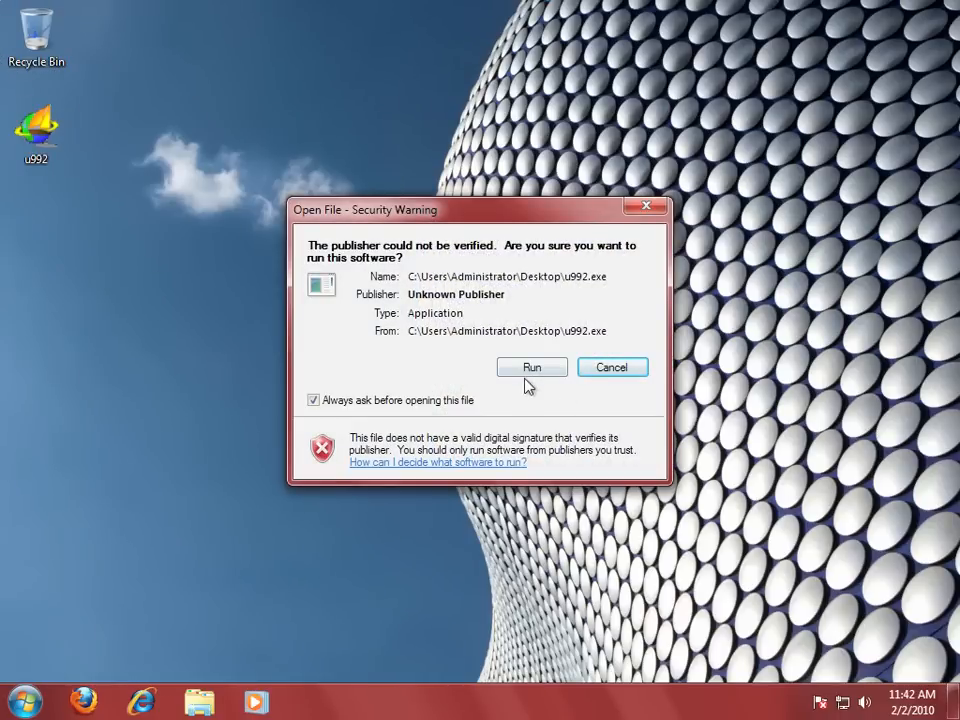
Run the unverified program so UltraSurf 9.92 starts and connects to its server.
{"action": "left_click", "coordinate": [532, 368]}
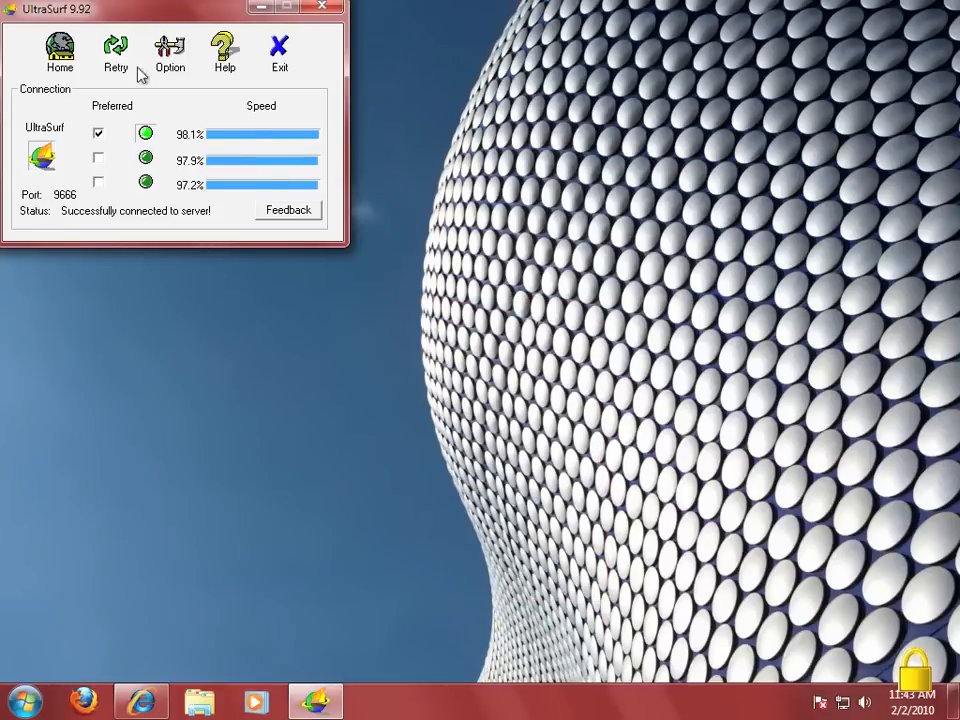
{"action": "mouse_move", "coordinate": [112, 124]}
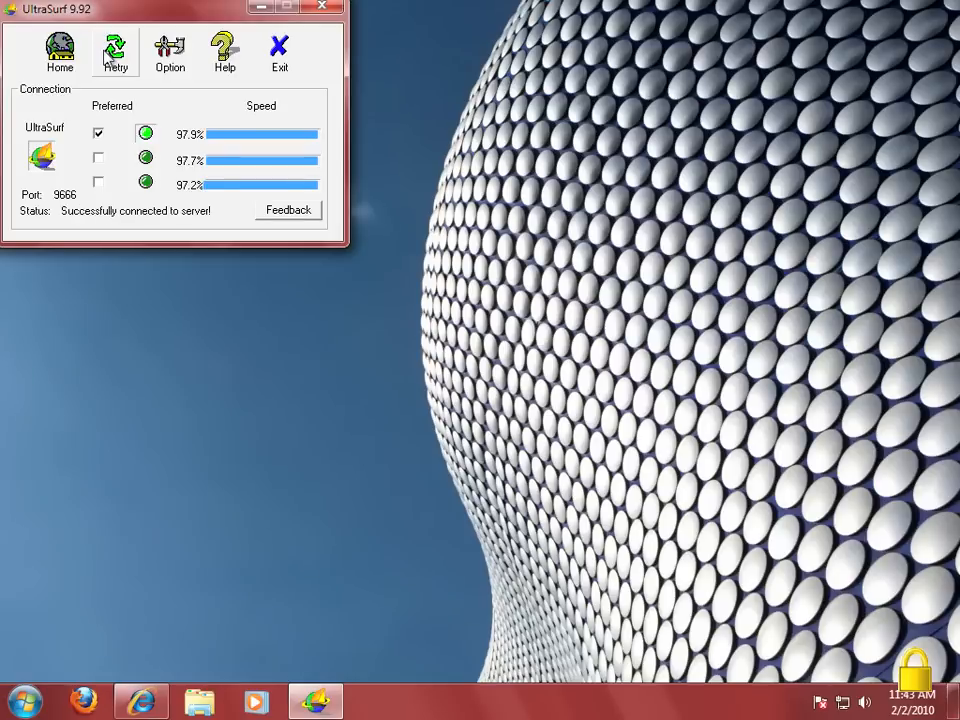
Show UltraSurf's Options with the Internet Explorer cookie and history settings.
{"action": "left_click", "coordinate": [176, 44]}
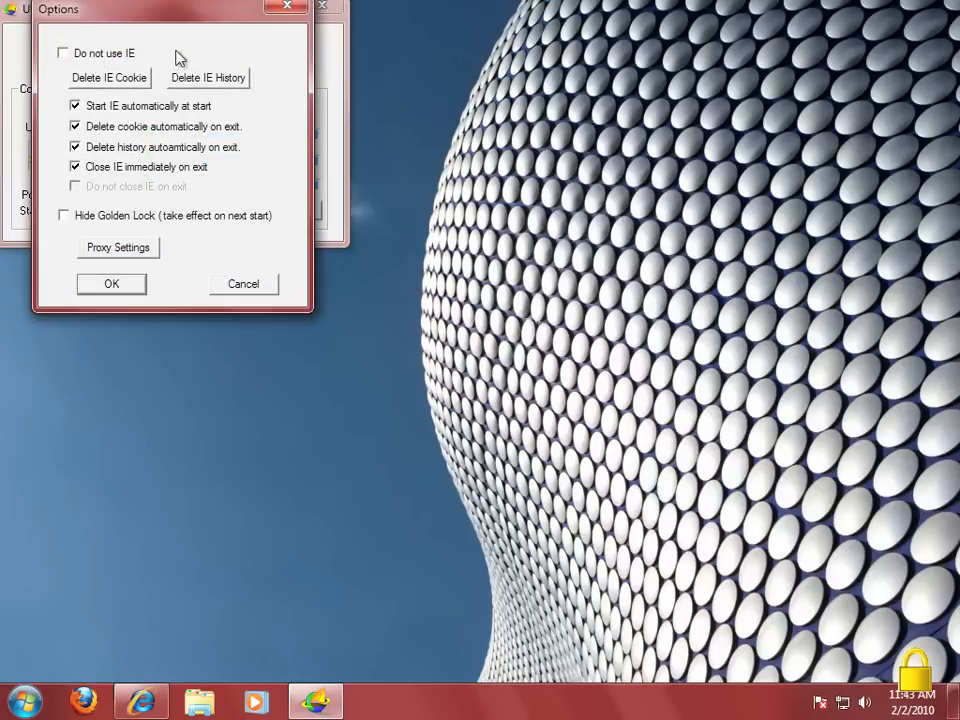
{"action": "mouse_move", "coordinate": [136, 148]}
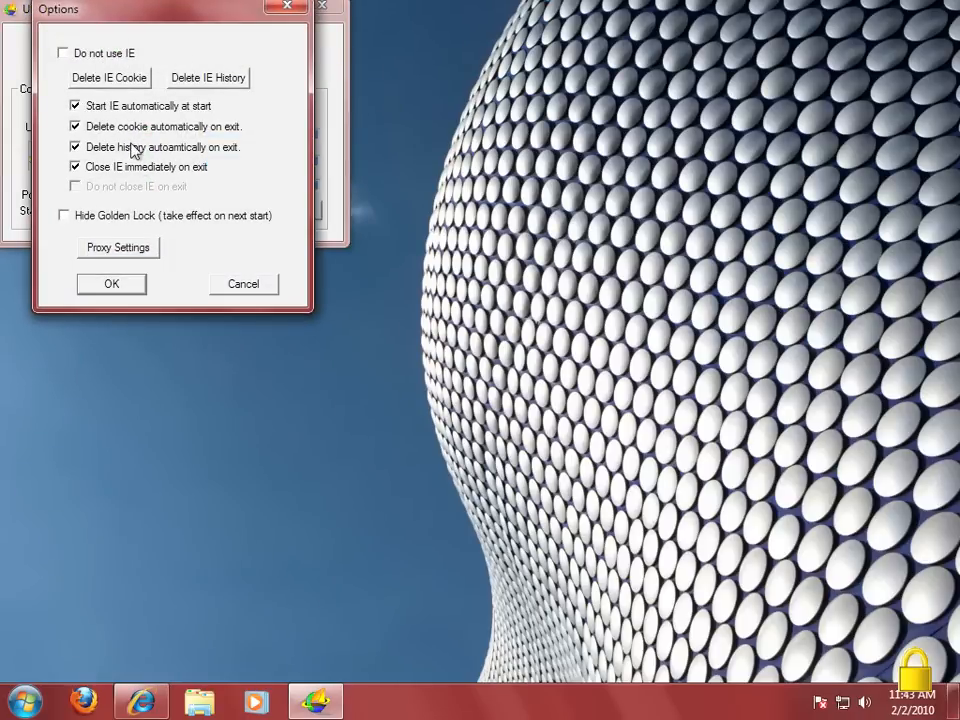
{"action": "mouse_move", "coordinate": [262, 112]}
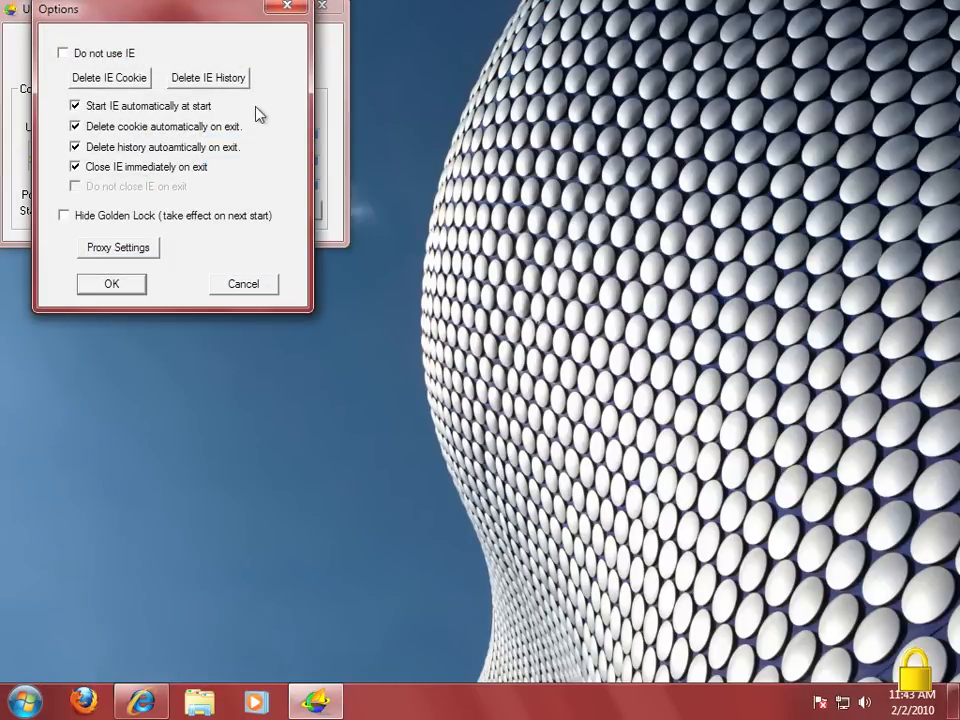
{"action": "mouse_move", "coordinate": [230, 108]}
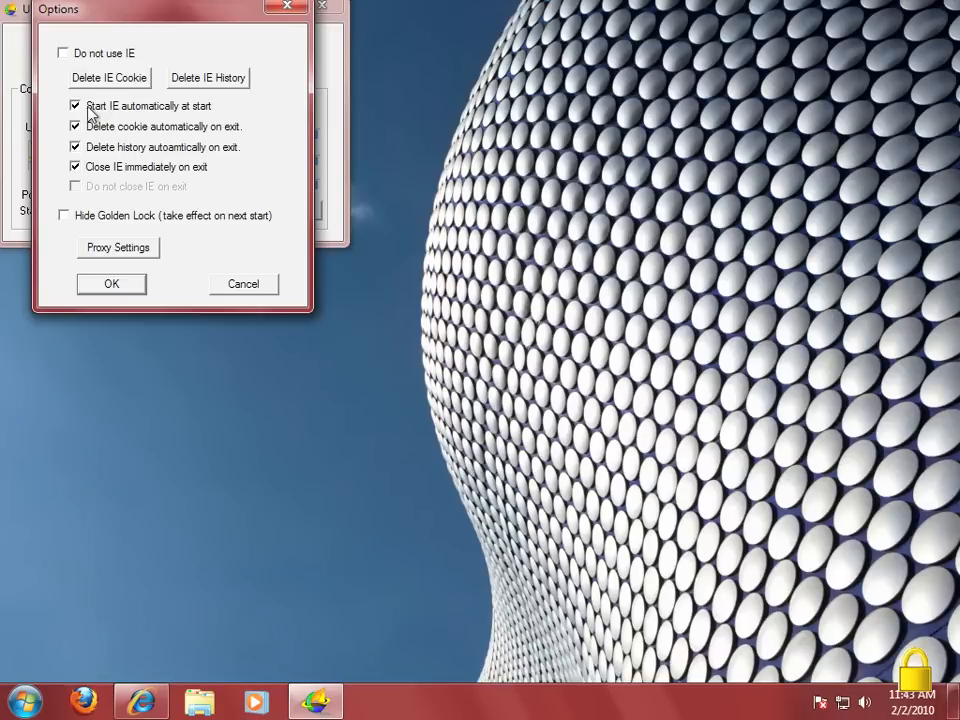
{"action": "mouse_move", "coordinate": [104, 178]}
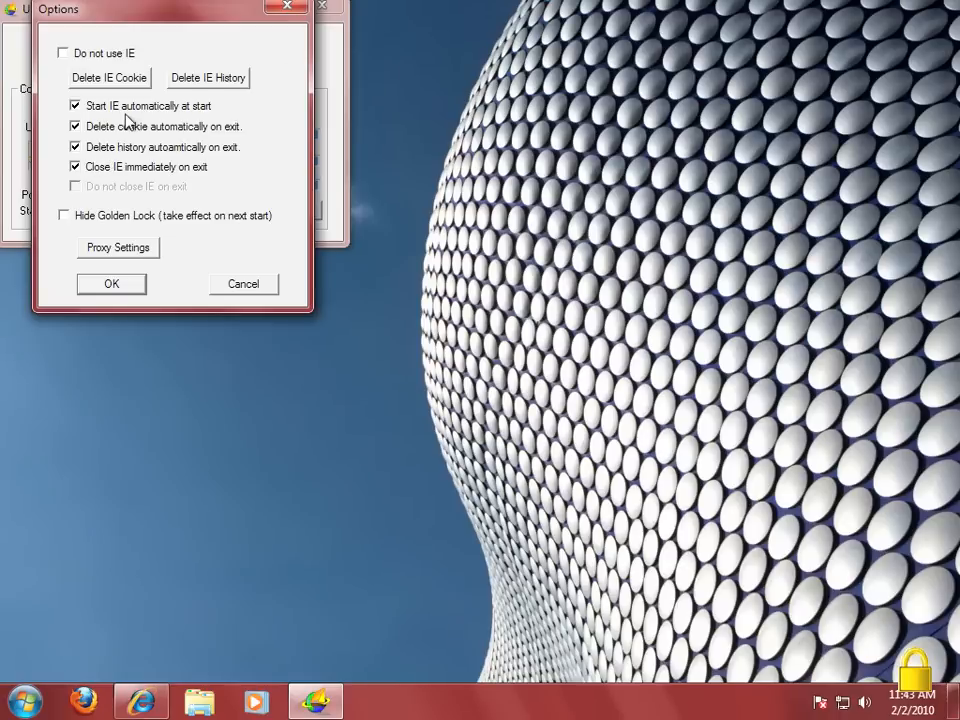
{"action": "mouse_move", "coordinate": [944, 716]}
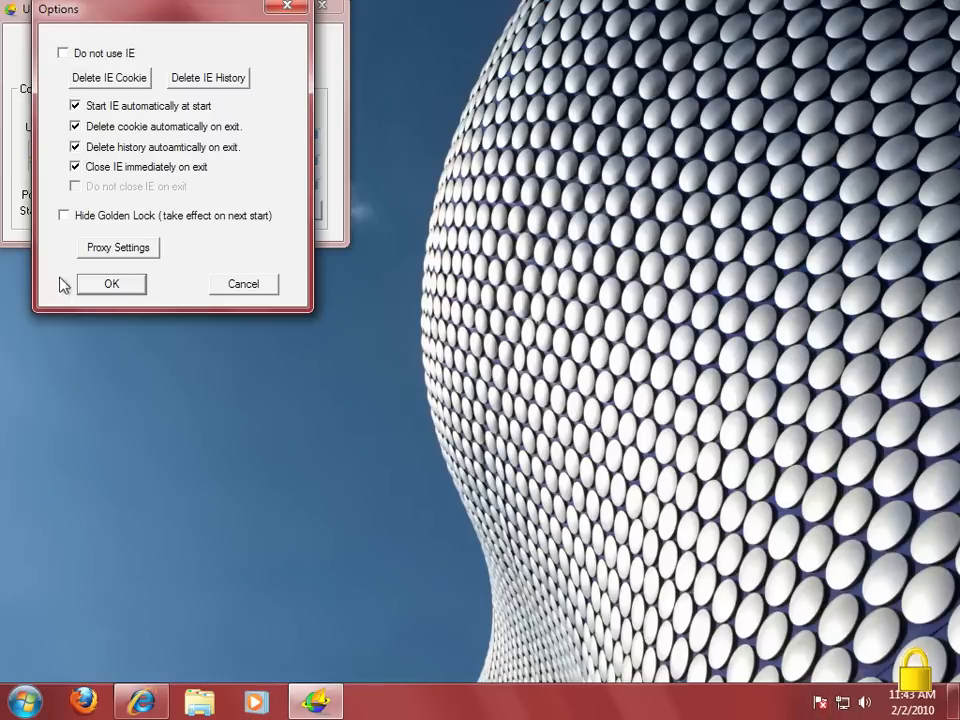
{"action": "mouse_move", "coordinate": [116, 248]}
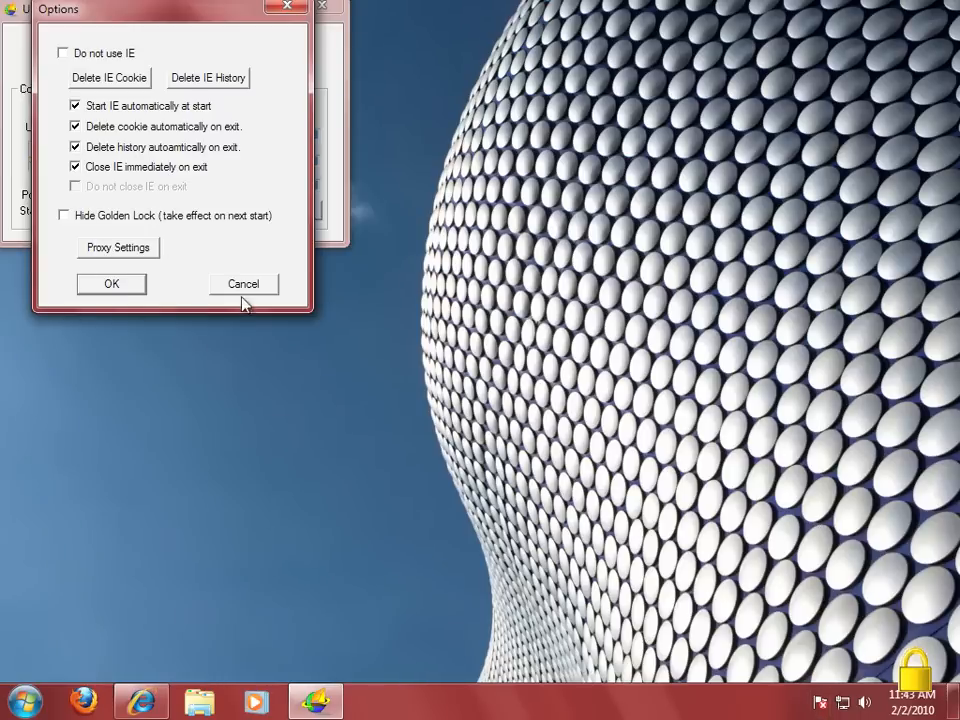
{"action": "mouse_move", "coordinate": [112, 288]}
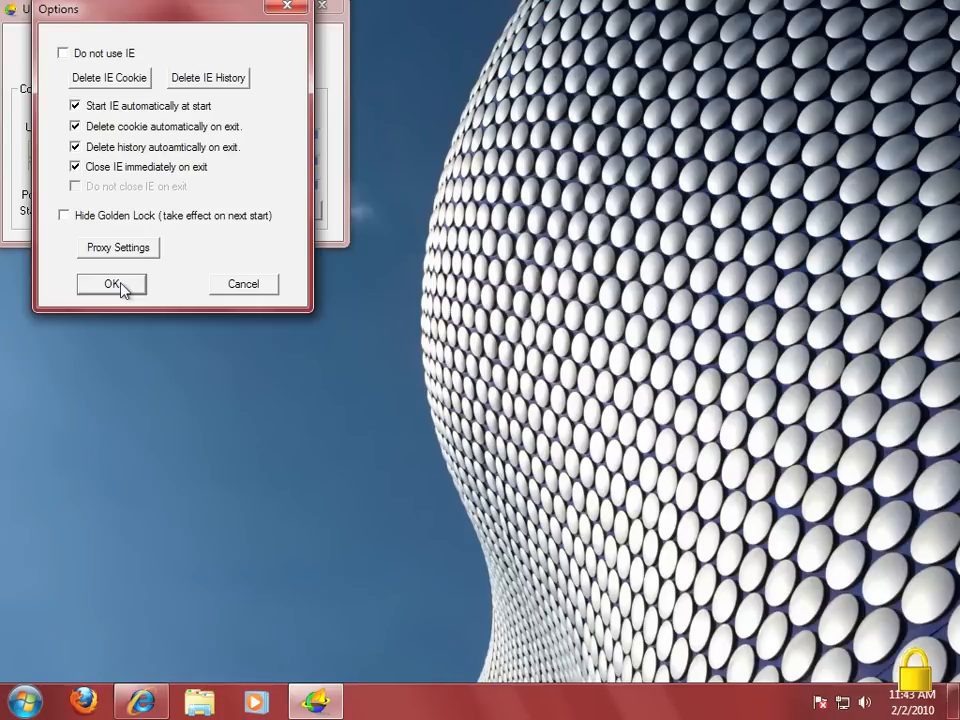
Accept the Options dialog and minimize the proxied Internet Explorer UltraSearch window.
{"action": "left_click", "coordinate": [112, 284]}
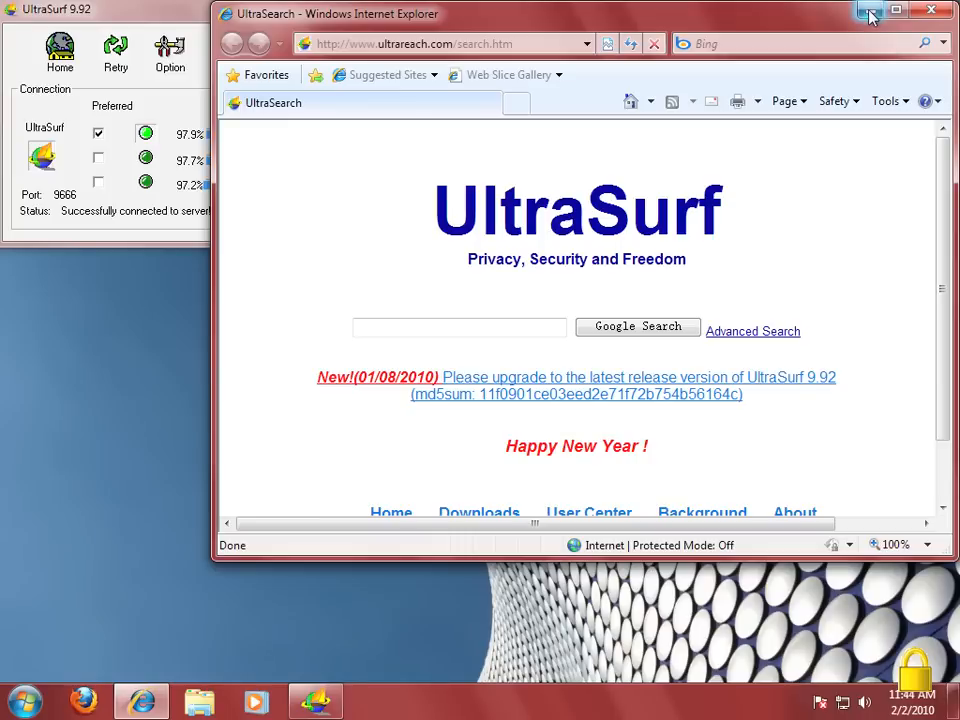
{"action": "left_click", "coordinate": [930, 12]}
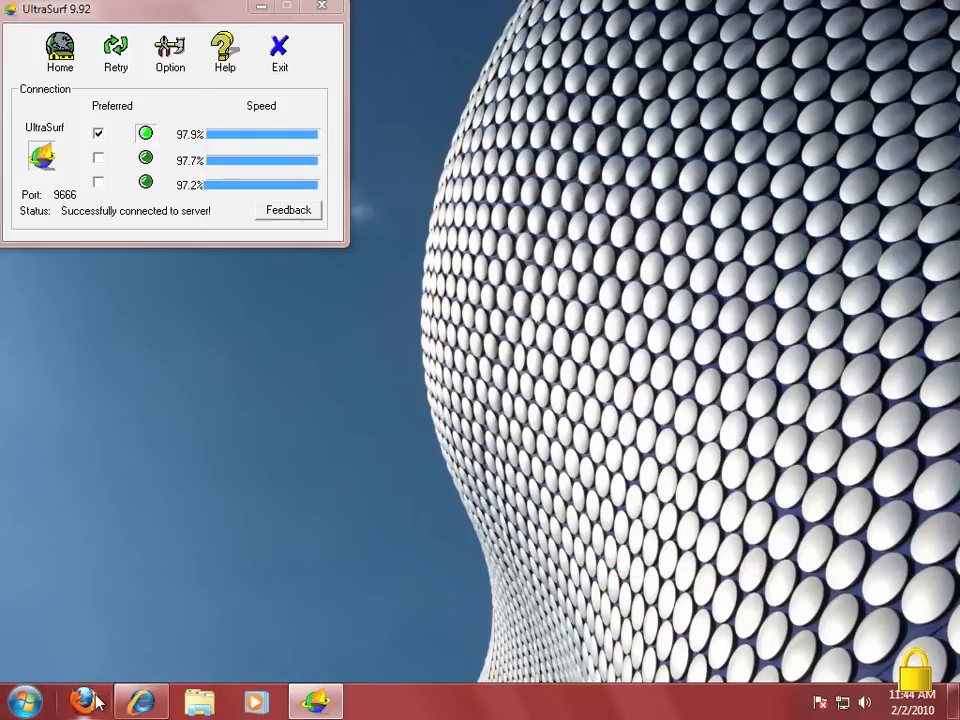
{"action": "left_click", "coordinate": [84, 702]}
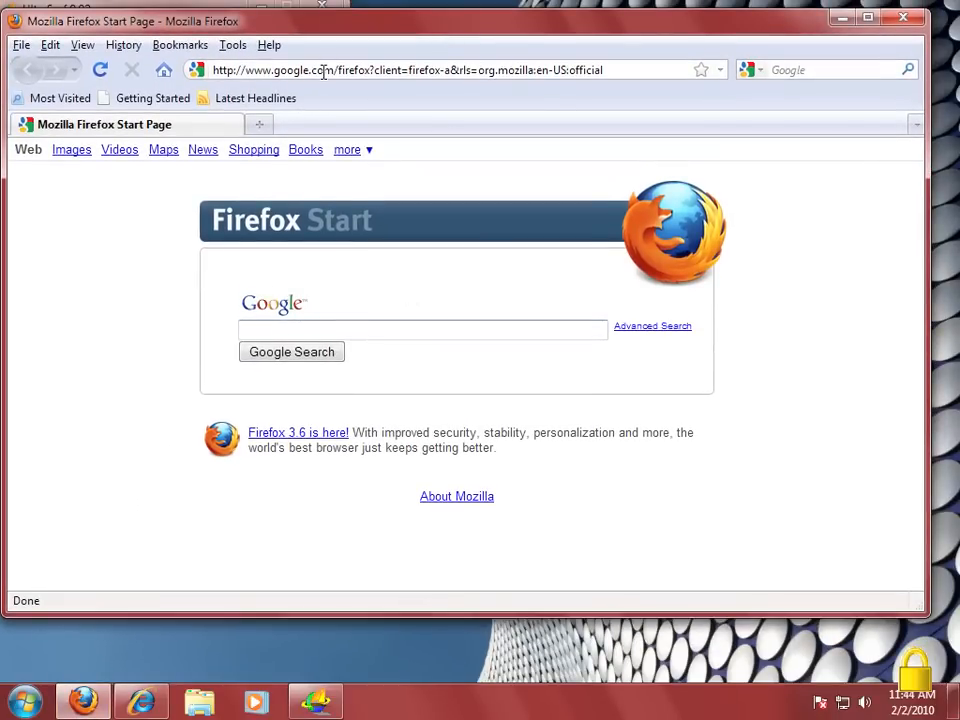
{"action": "type", "text": "www."}
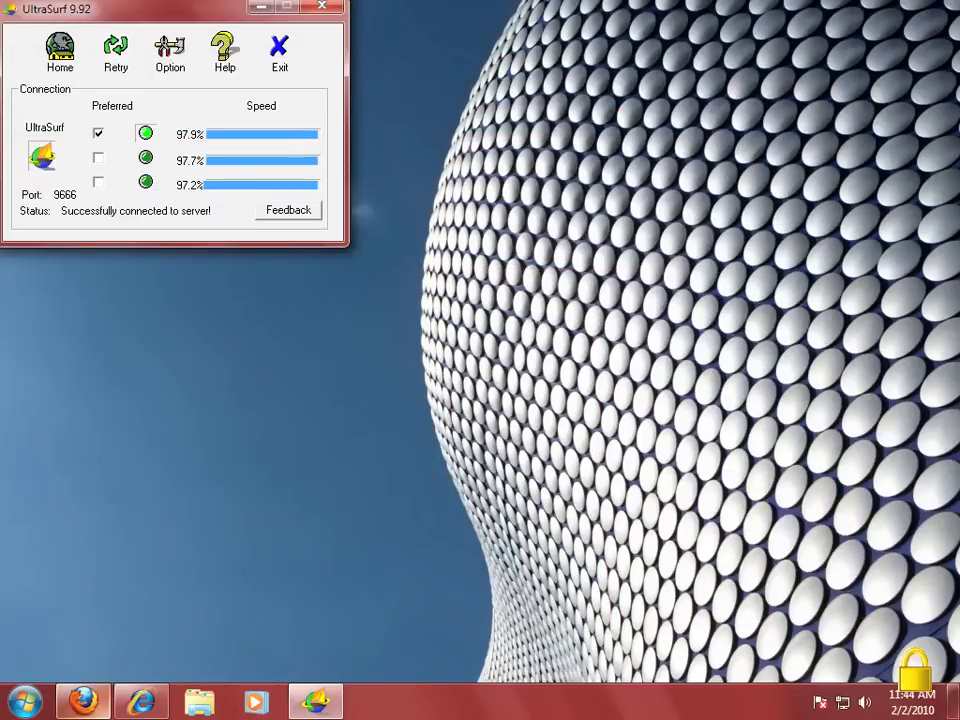
{"action": "left_click", "coordinate": [52, 44]}
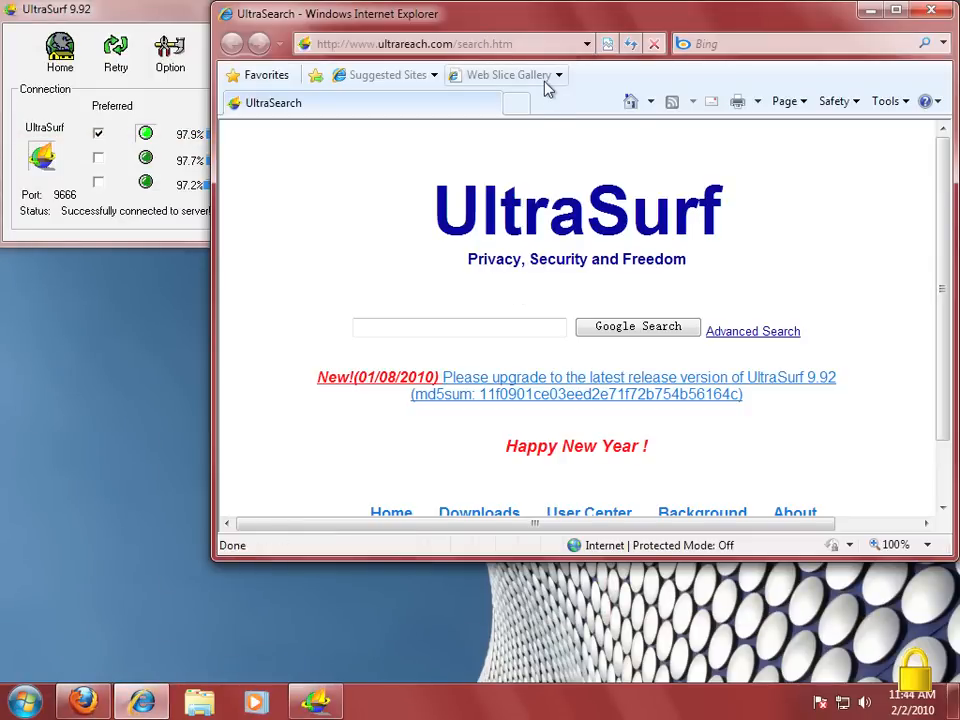
{"action": "left_click", "coordinate": [448, 44]}
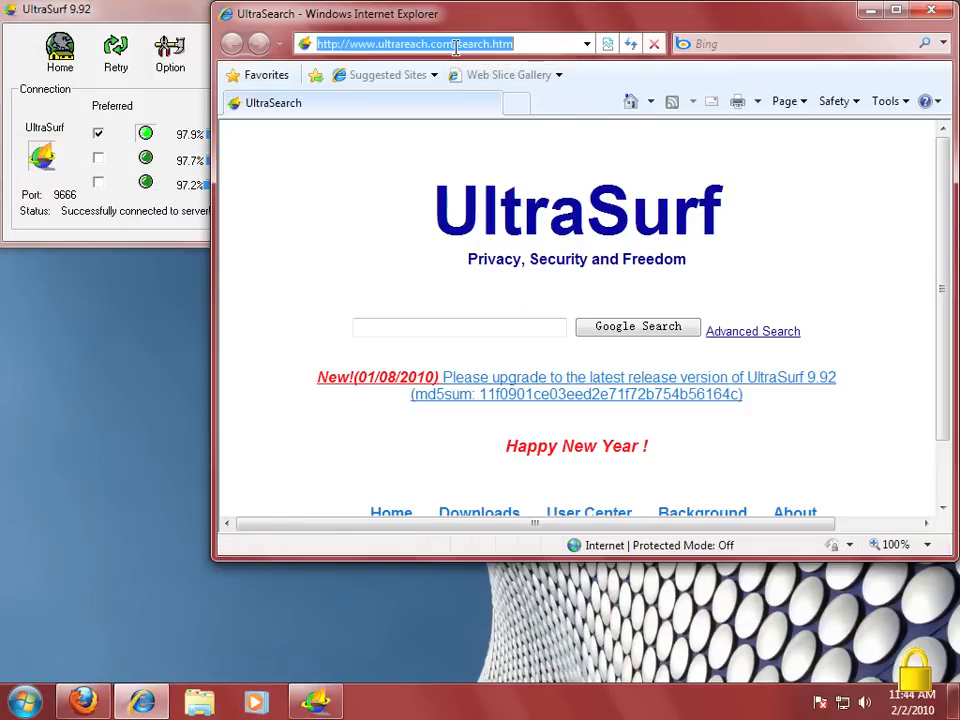
{"action": "type", "text": "www.whatismyip.com/"}
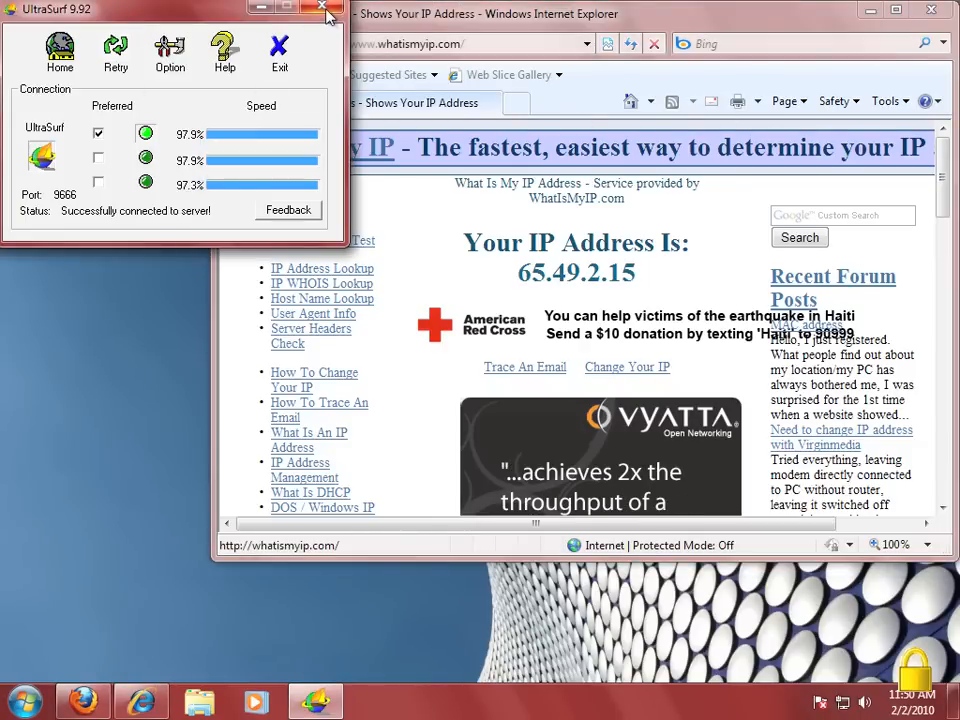
{"action": "left_click", "coordinate": [328, 12]}
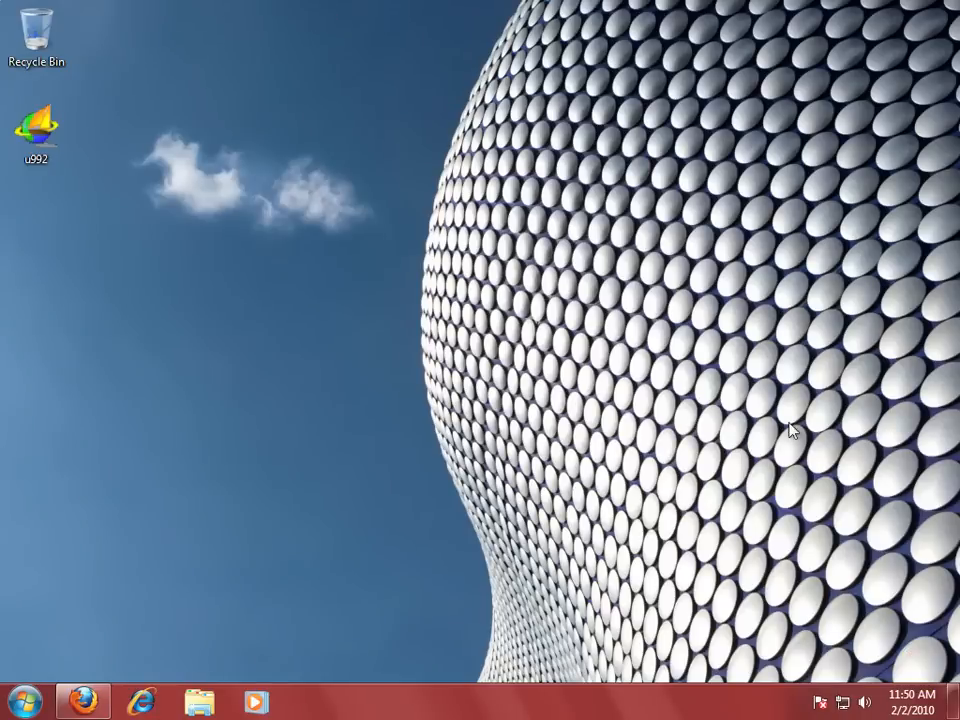
{"action": "mouse_move", "coordinate": [414, 280]}
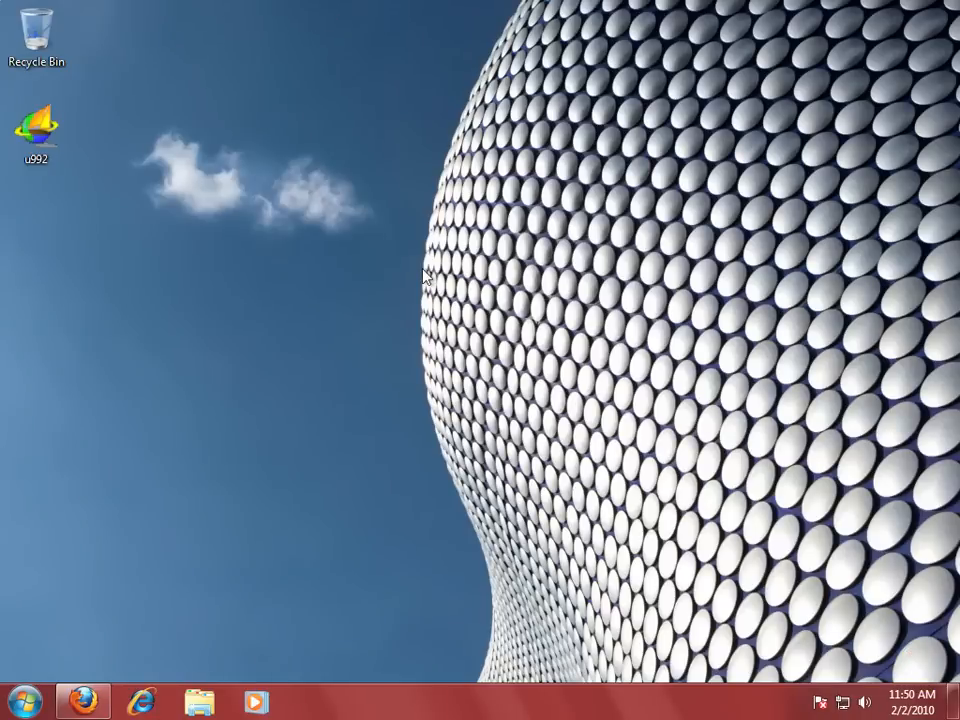